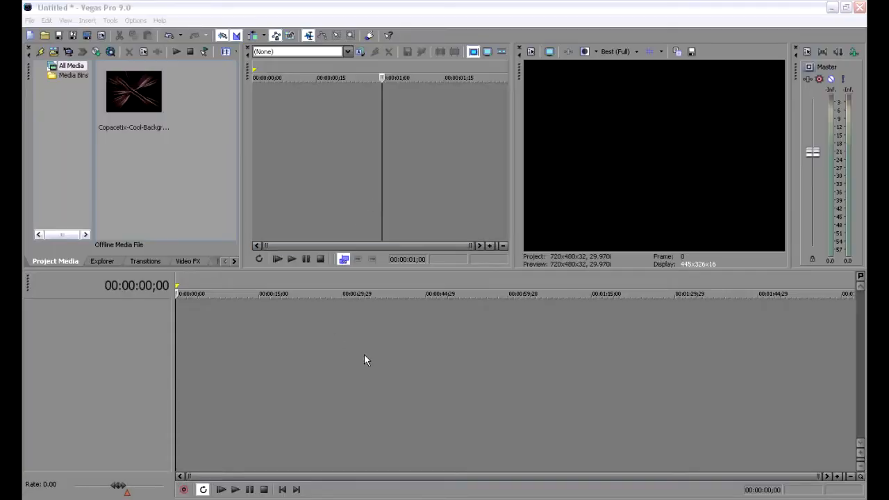
mouse_move(381, 345)
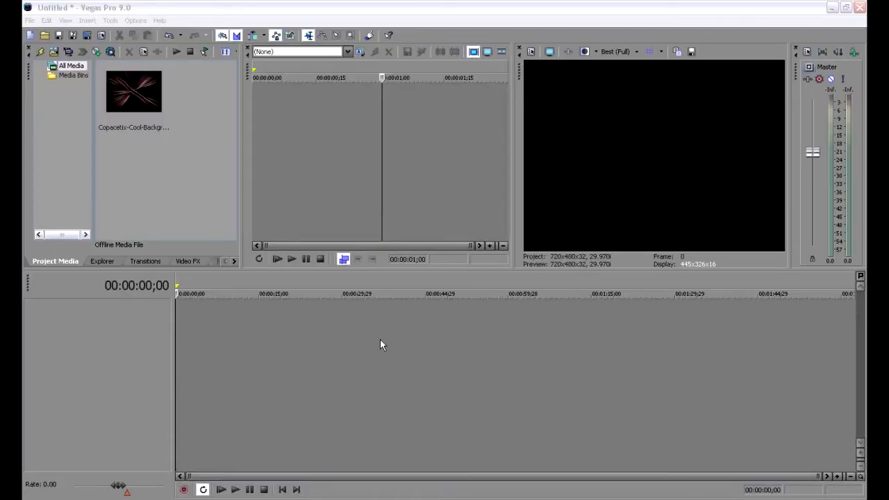
mouse_move(369, 344)
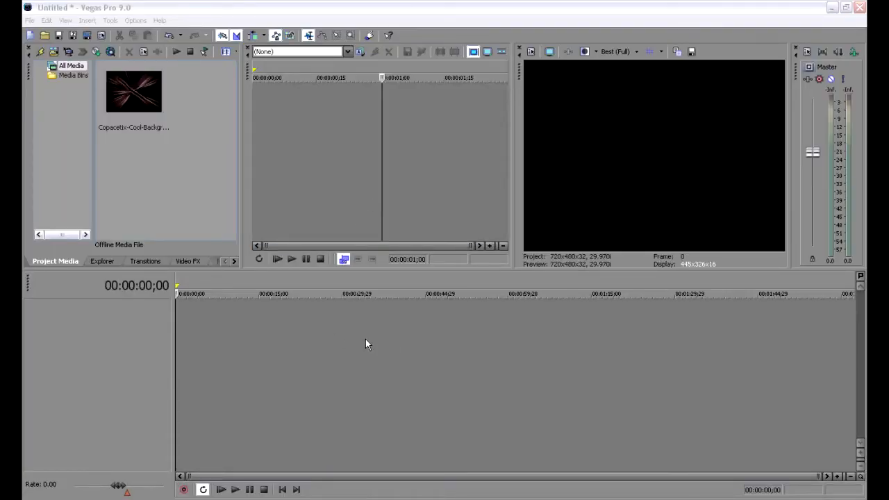
mouse_move(352, 344)
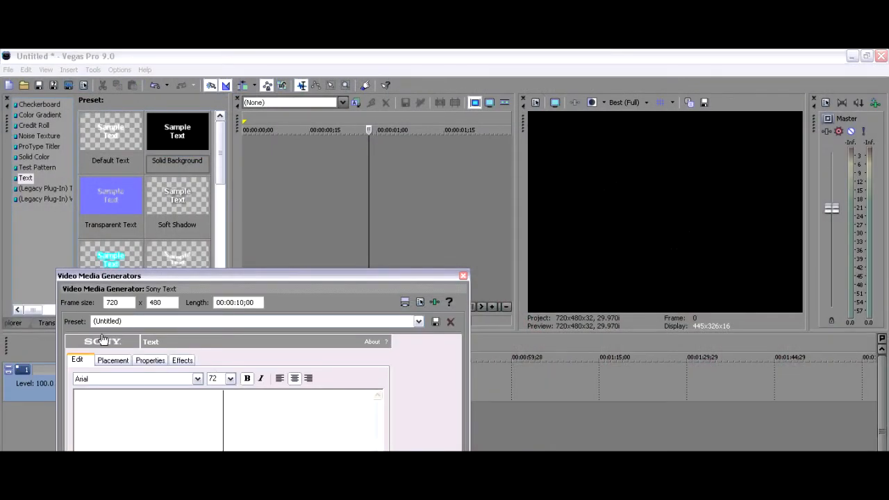
- Enter REC as the title text and set its text colour to red
type("REC")
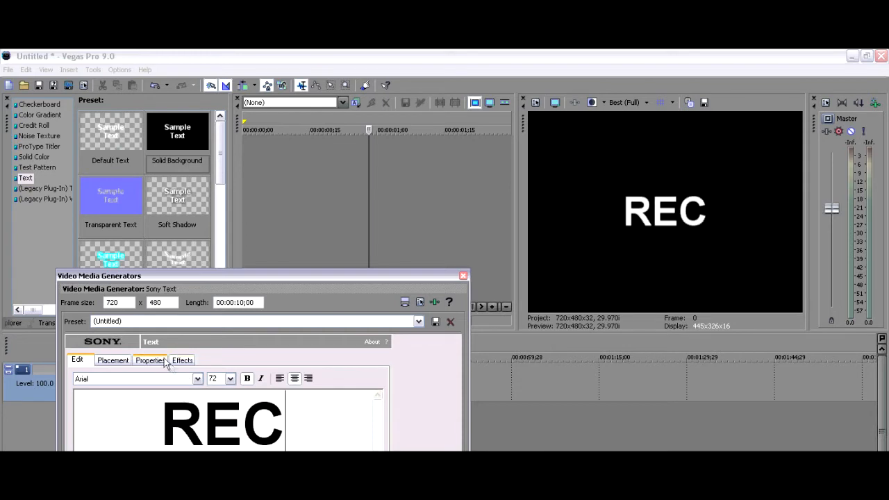
left_click(150, 360)
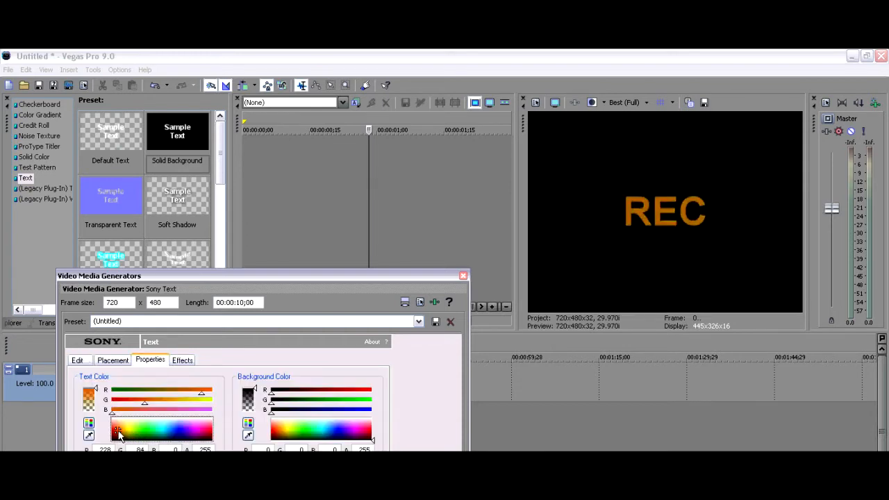
left_click(116, 434)
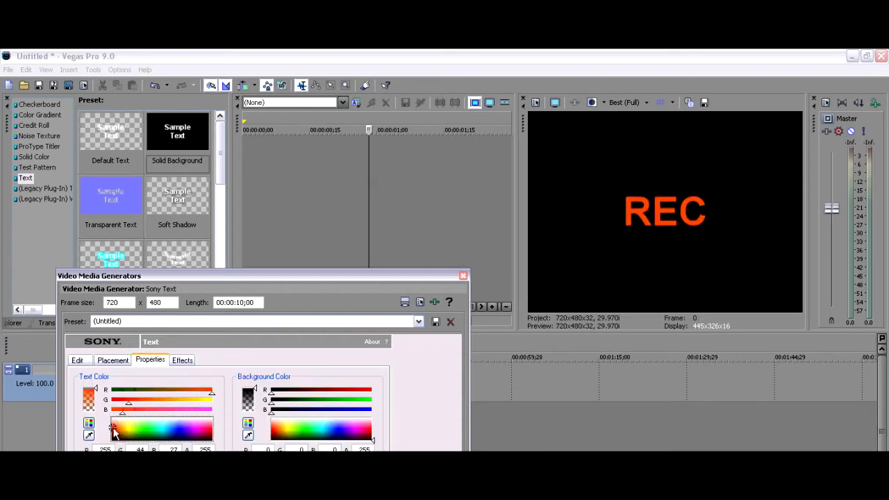
- Drag the REC text into the top-left corner of the frame
left_click(112, 359)
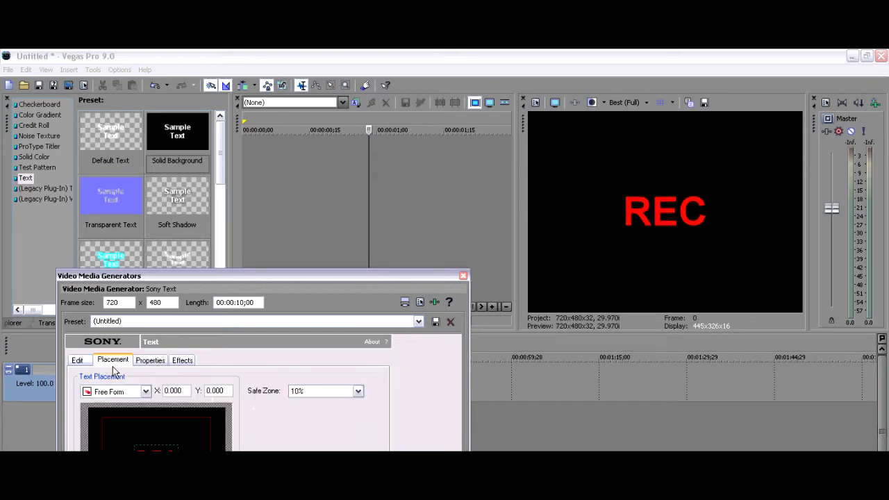
left_click_drag(156, 437, 134, 433)
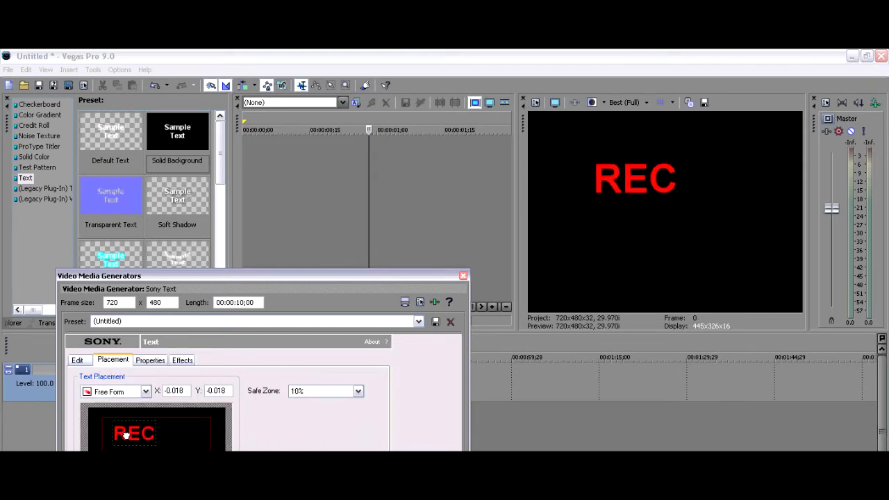
left_click_drag(134, 433, 117, 429)
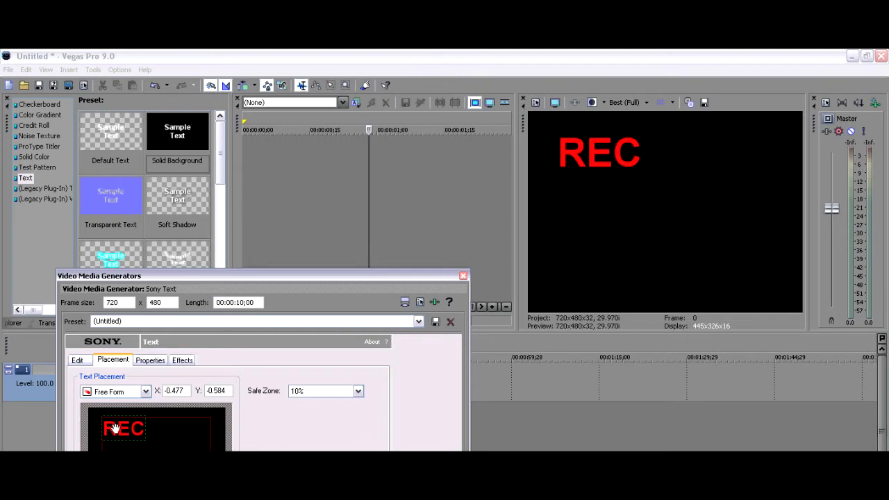
mouse_move(142, 356)
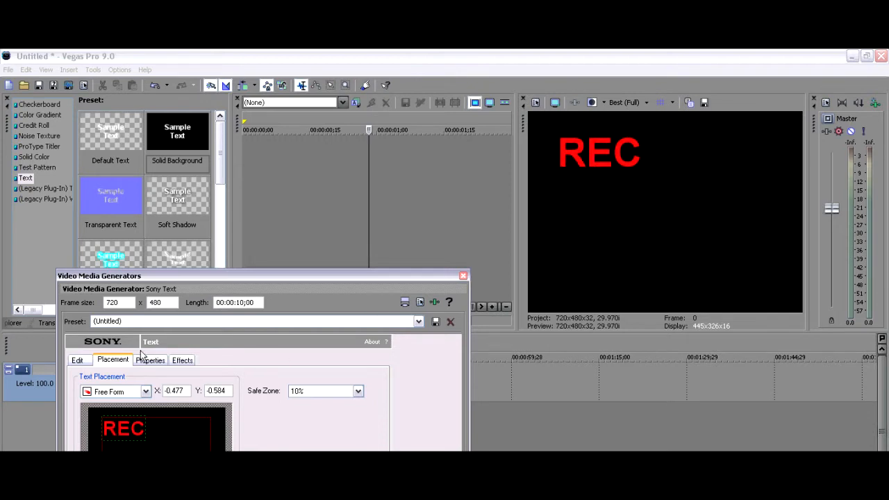
- Reduce the REC font size to 28 and nudge it further into the corner
left_click(77, 360)
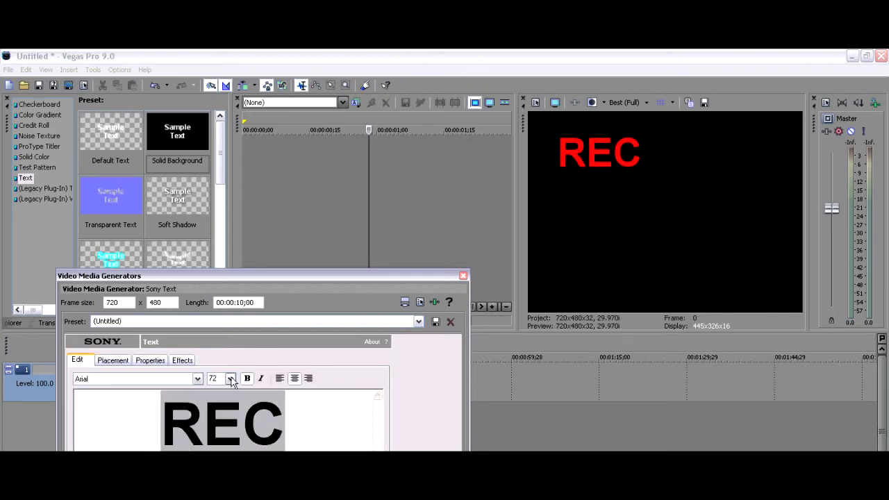
left_click(231, 378)
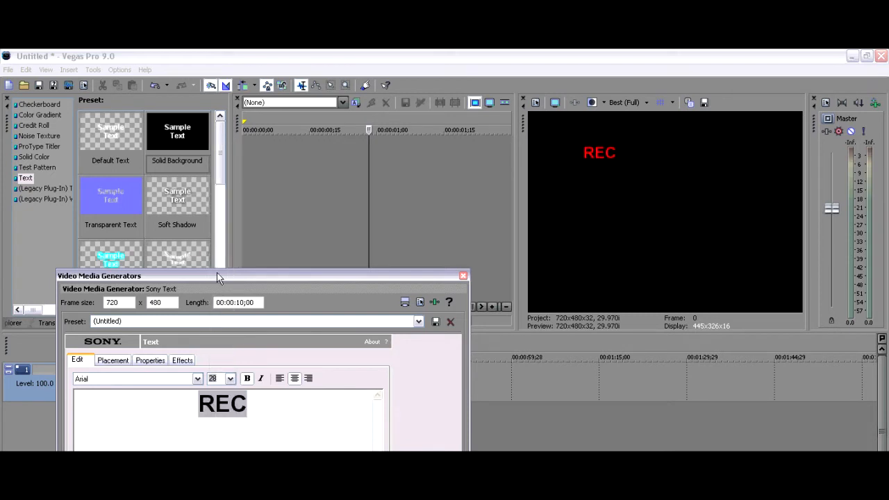
left_click(230, 378)
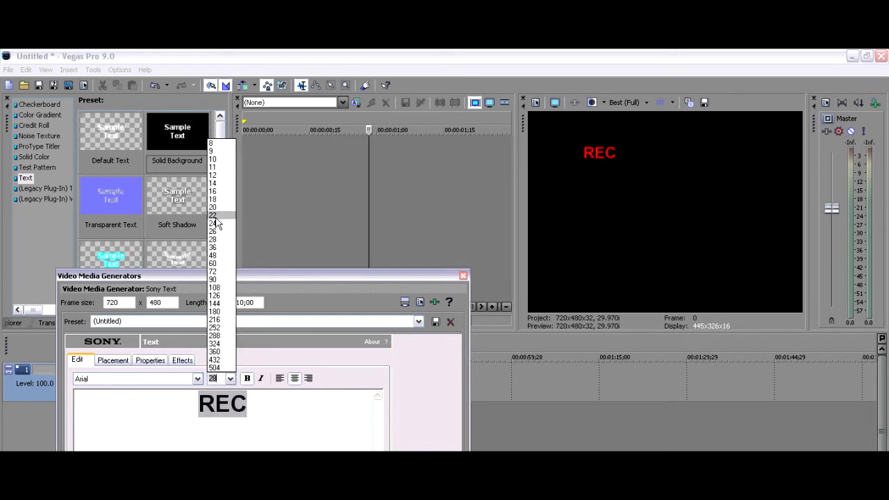
left_click(112, 360)
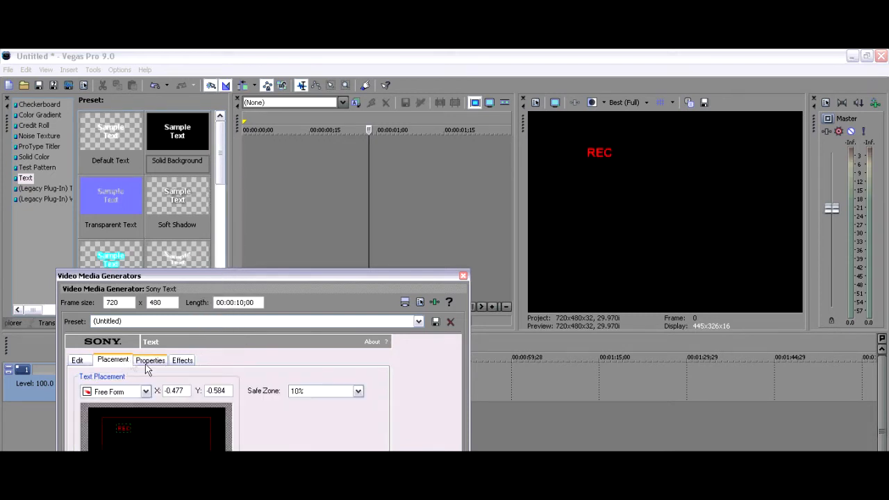
left_click_drag(124, 428, 114, 426)
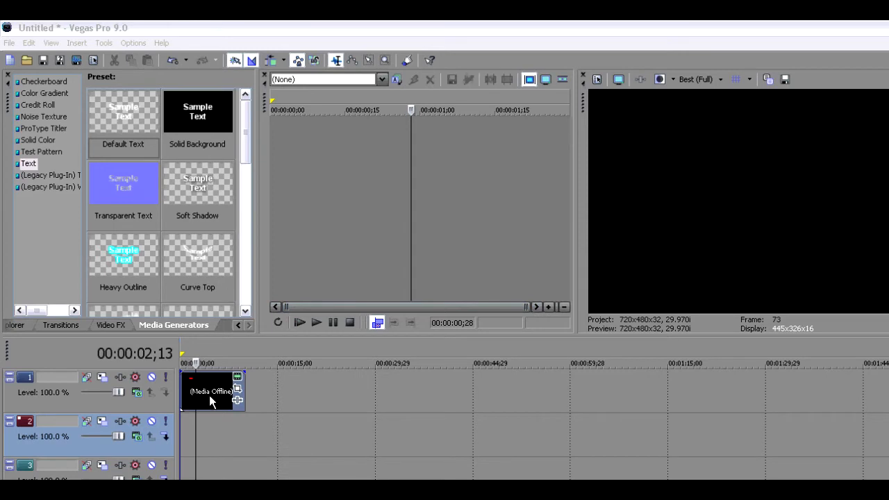
- Drag the REC text event from track 1 down to track 2
left_click_drag(212, 391, 211, 434)
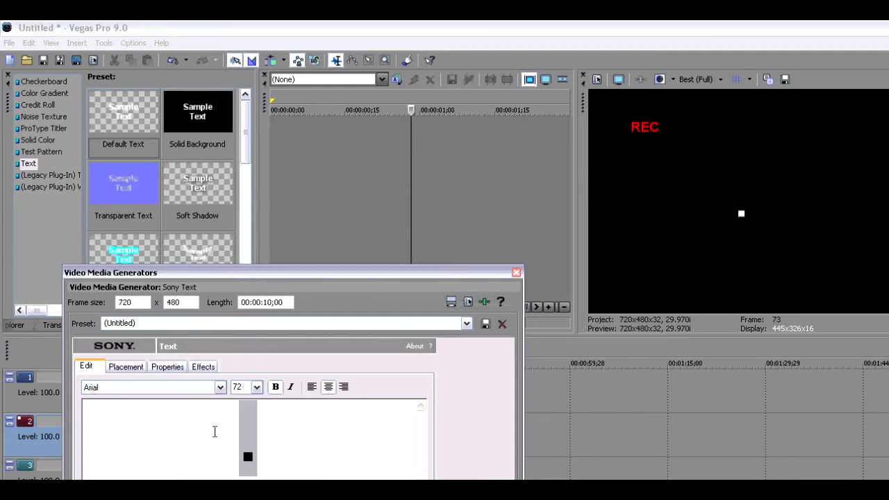
- Give the dot title a small font size around 32 and red colour, then refine its size
left_click(257, 387)
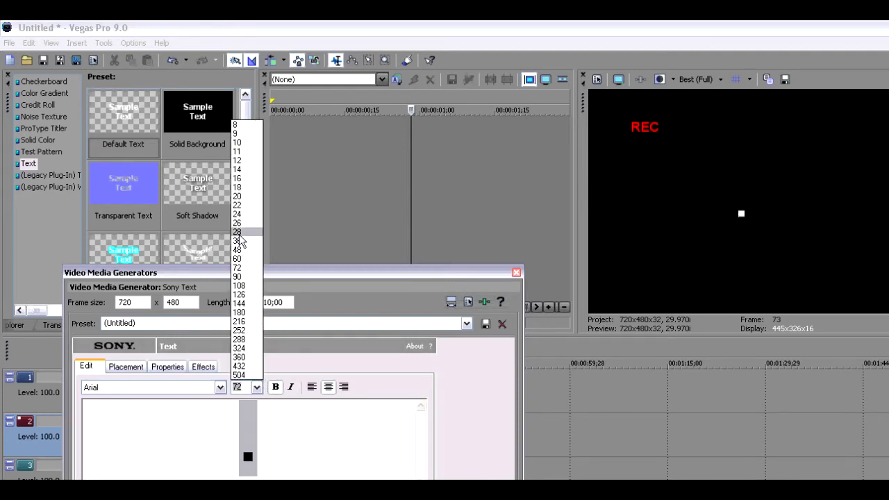
left_click(238, 241)
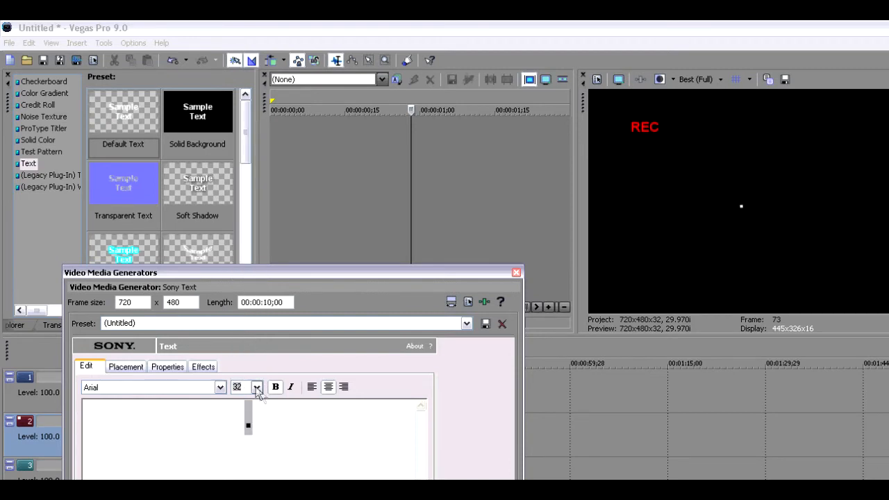
left_click(167, 366)
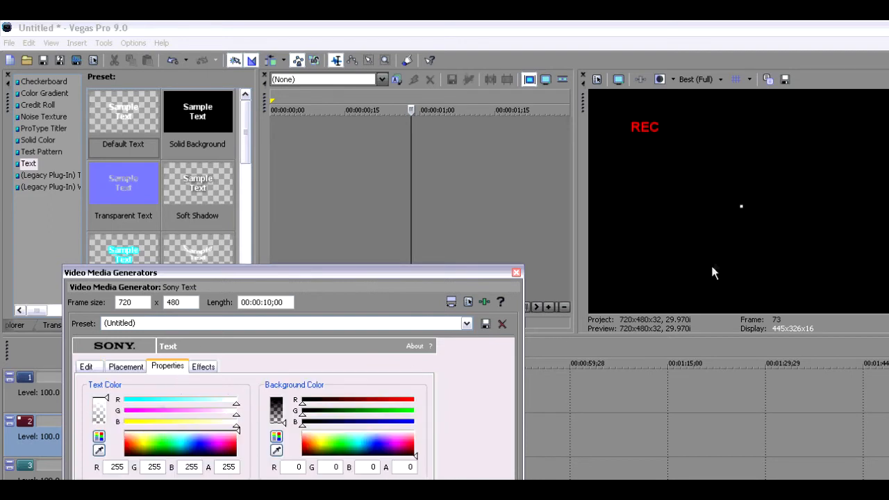
left_click(136, 444)
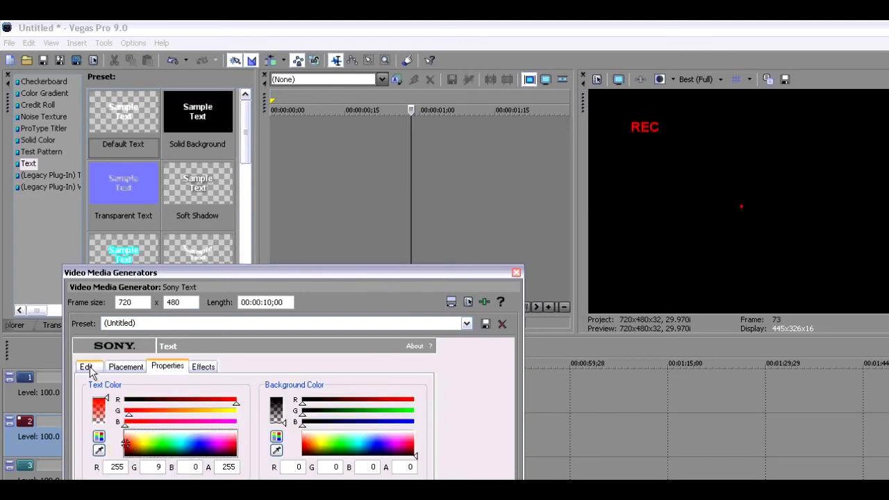
left_click(126, 366)
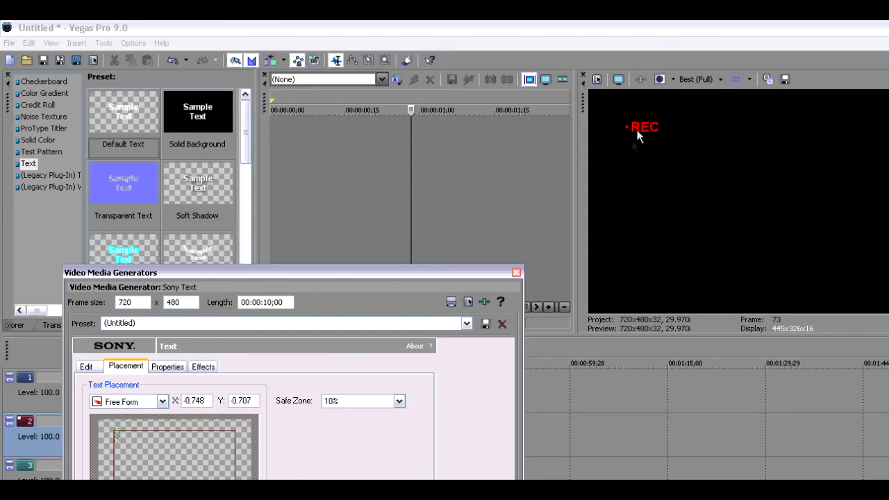
left_click(86, 366)
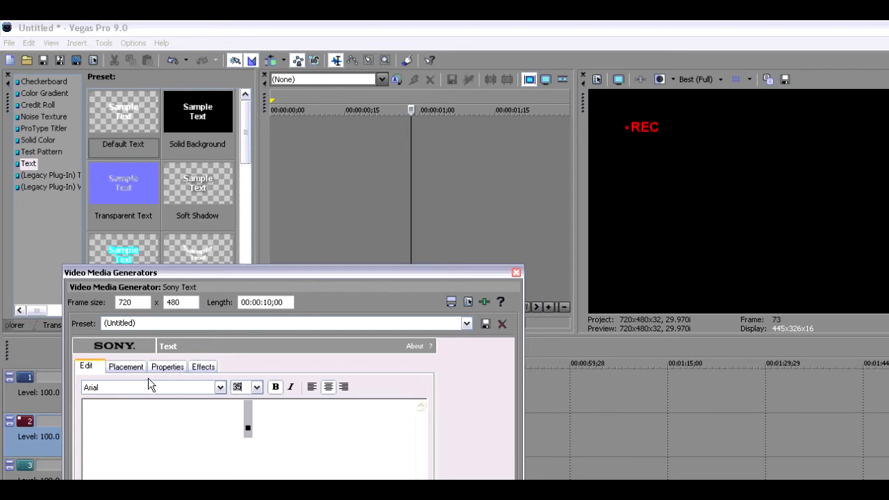
left_click(126, 367)
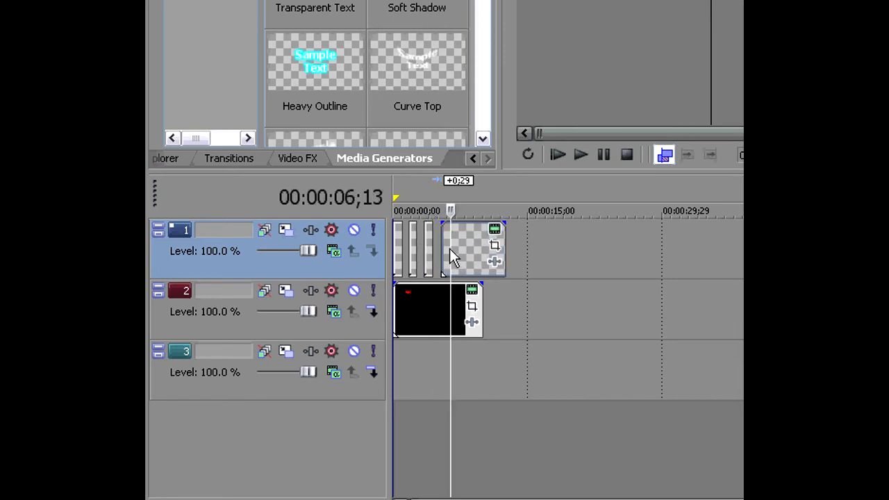
- Shift a dot piece right to leave a gap, and call up the trailing piece's Delete menu
left_click_drag(451, 250, 486, 260)
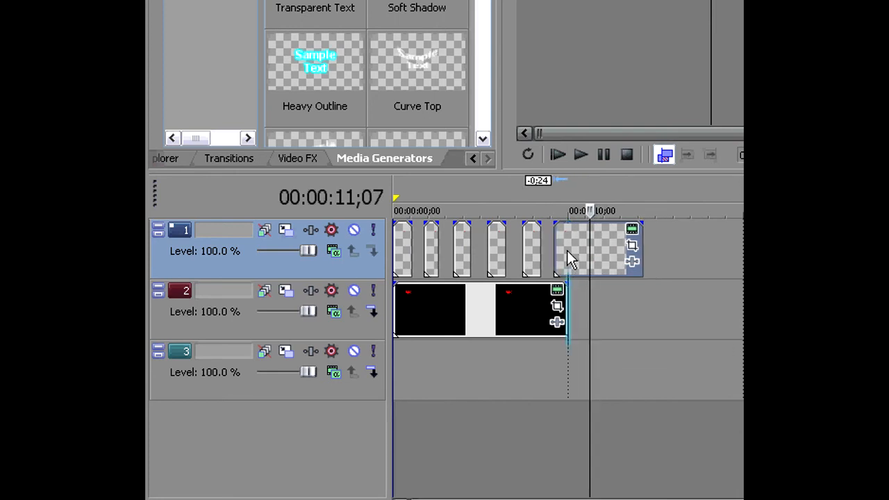
right_click(569, 250)
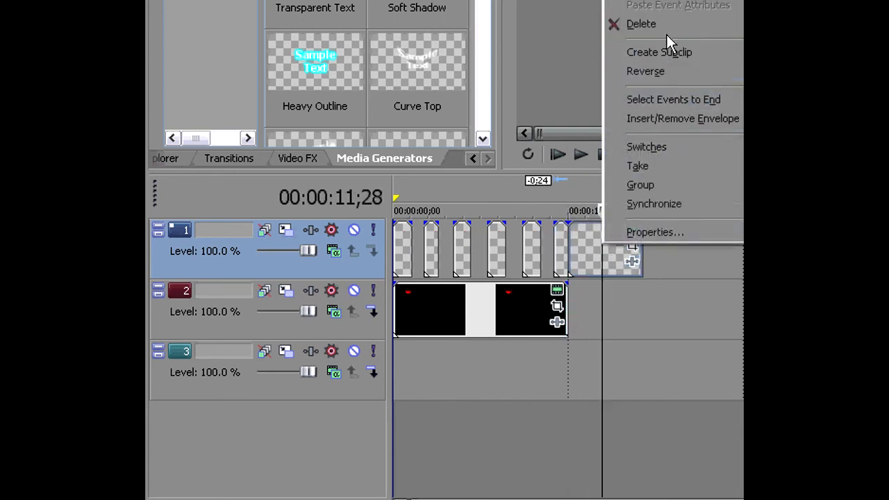